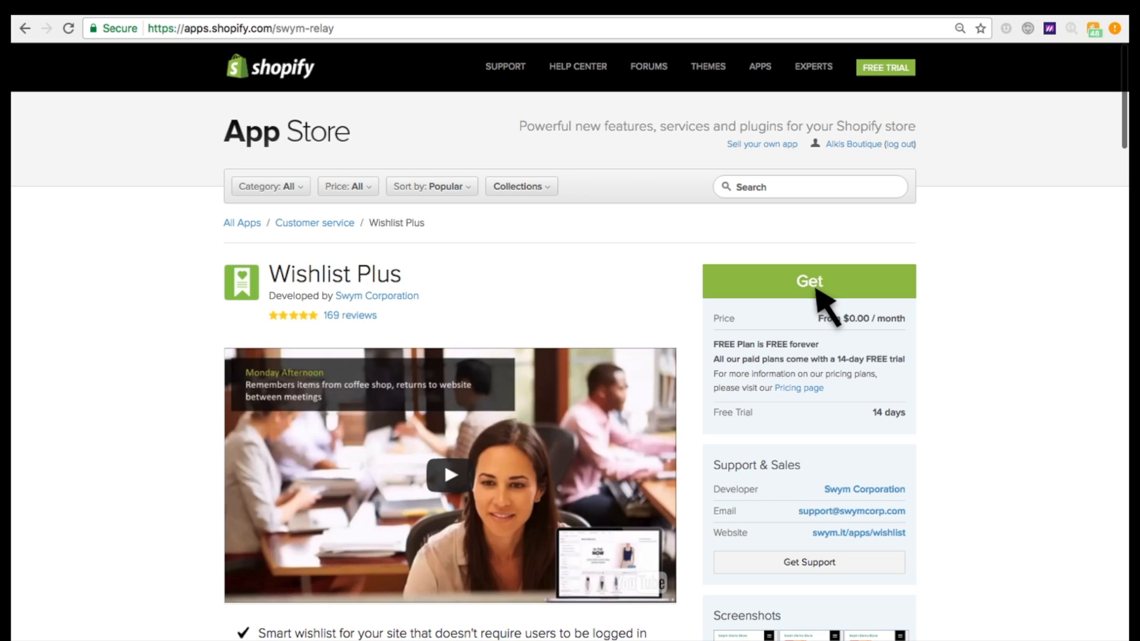
Step: Install Wishlist Plus on the store, grant its permissions and confirm the plan
left_click(809, 281)
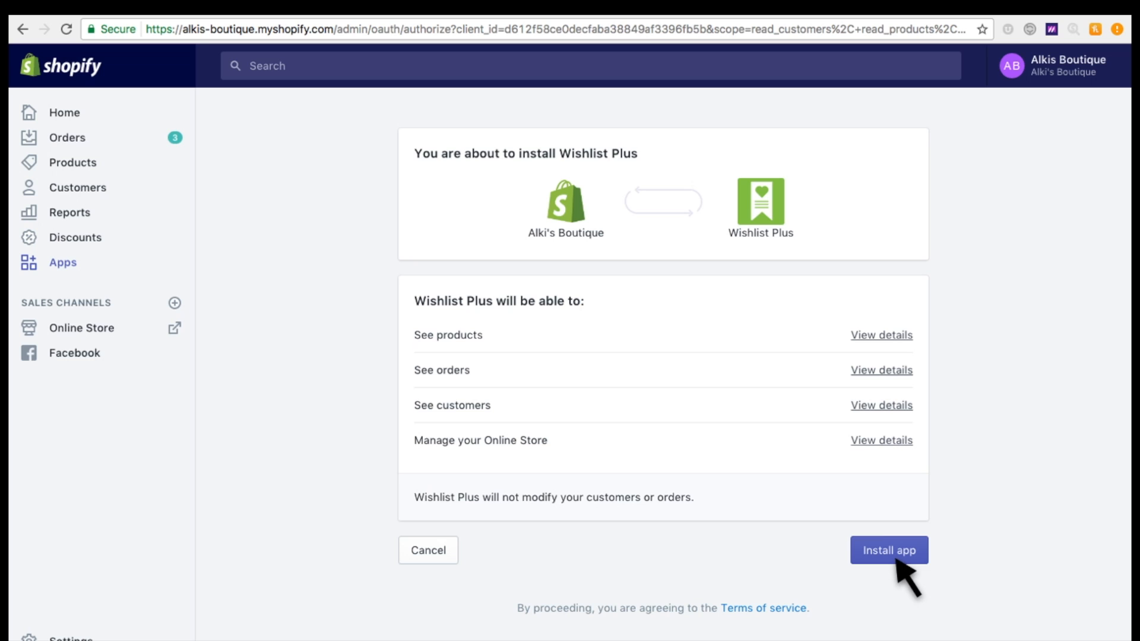
left_click(888, 550)
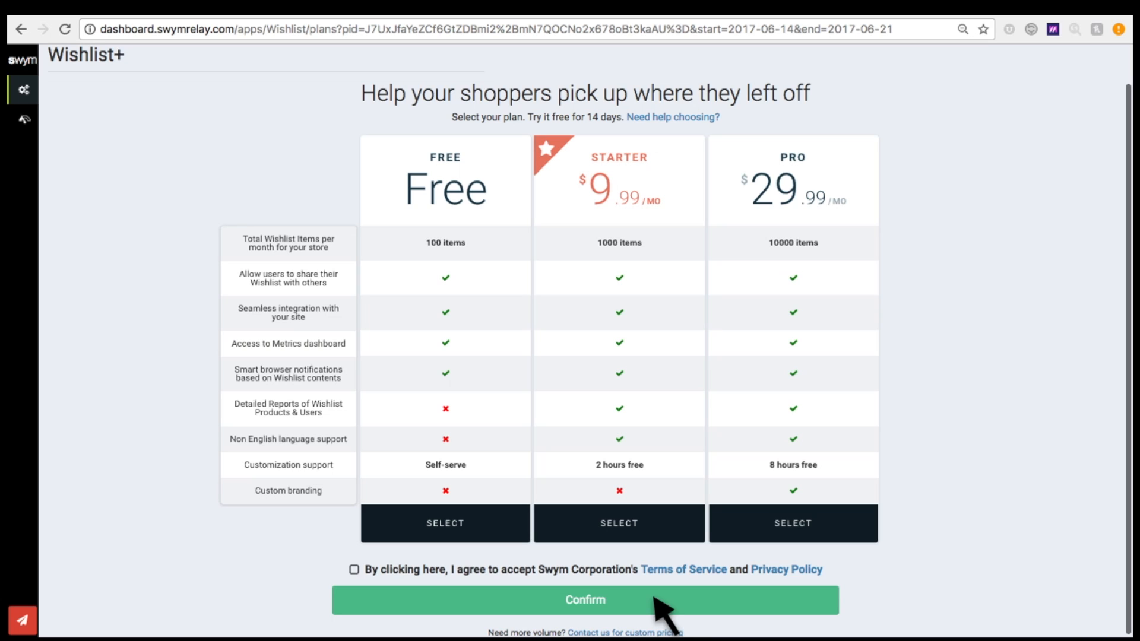
left_click(584, 600)
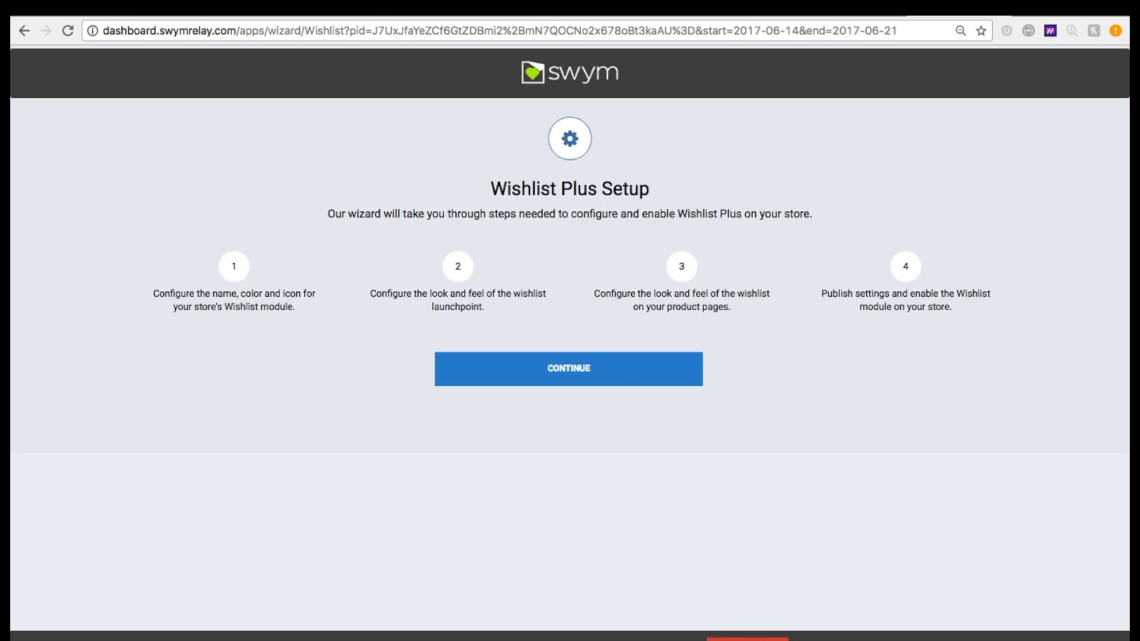
Step: Complete the wizard with the orange My Wishlist launcher bottom left and heart button, then view it live
left_click(568, 369)
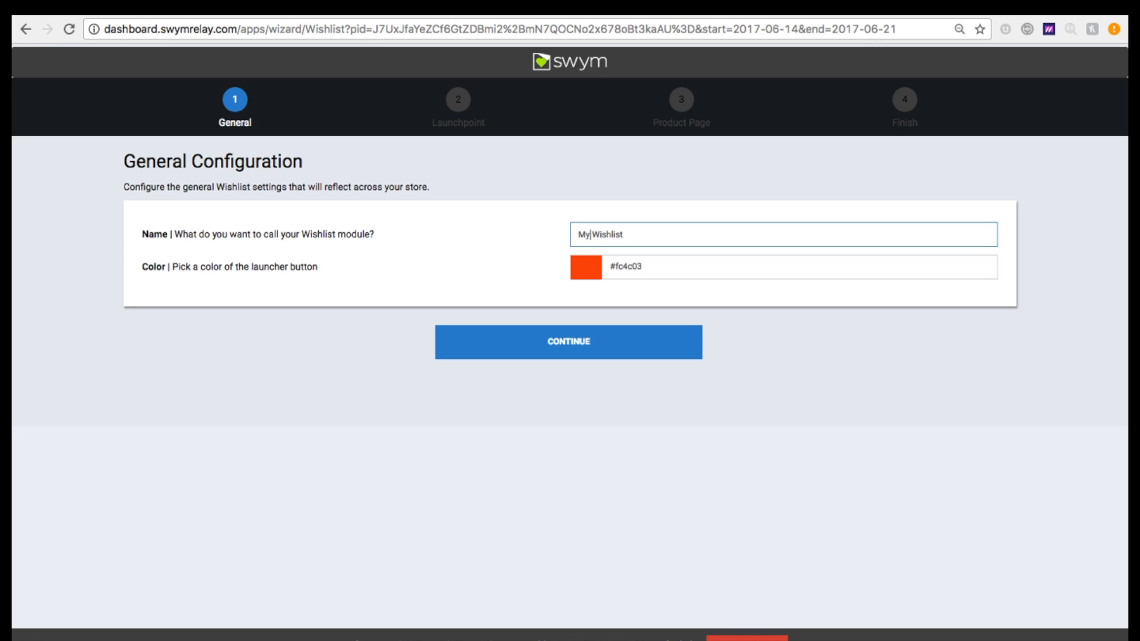
left_click(567, 342)
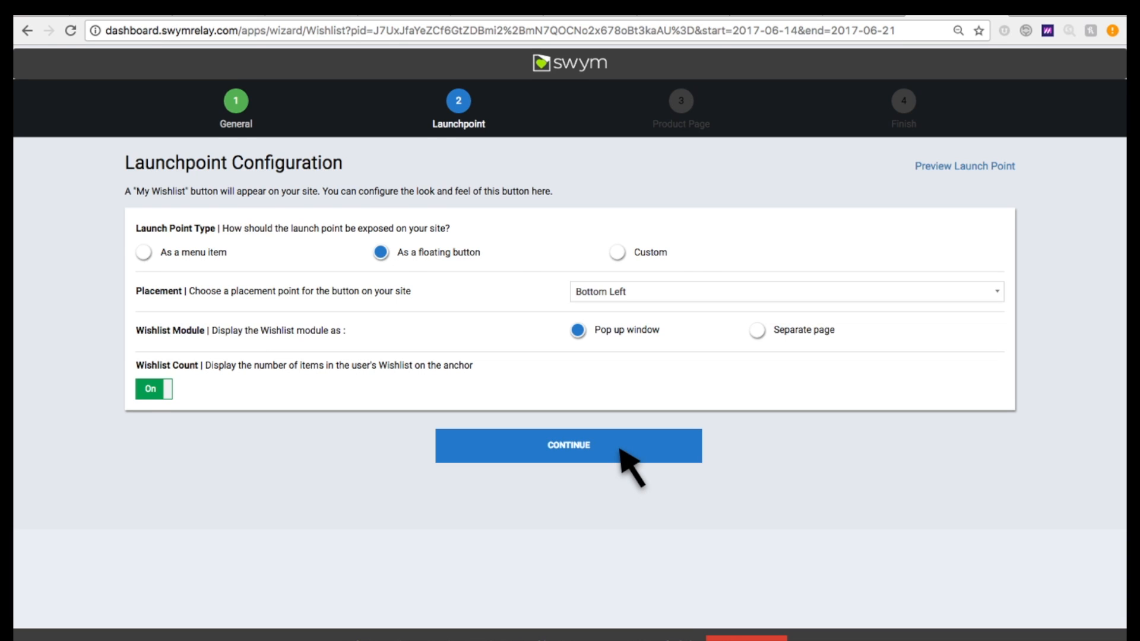
left_click(567, 445)
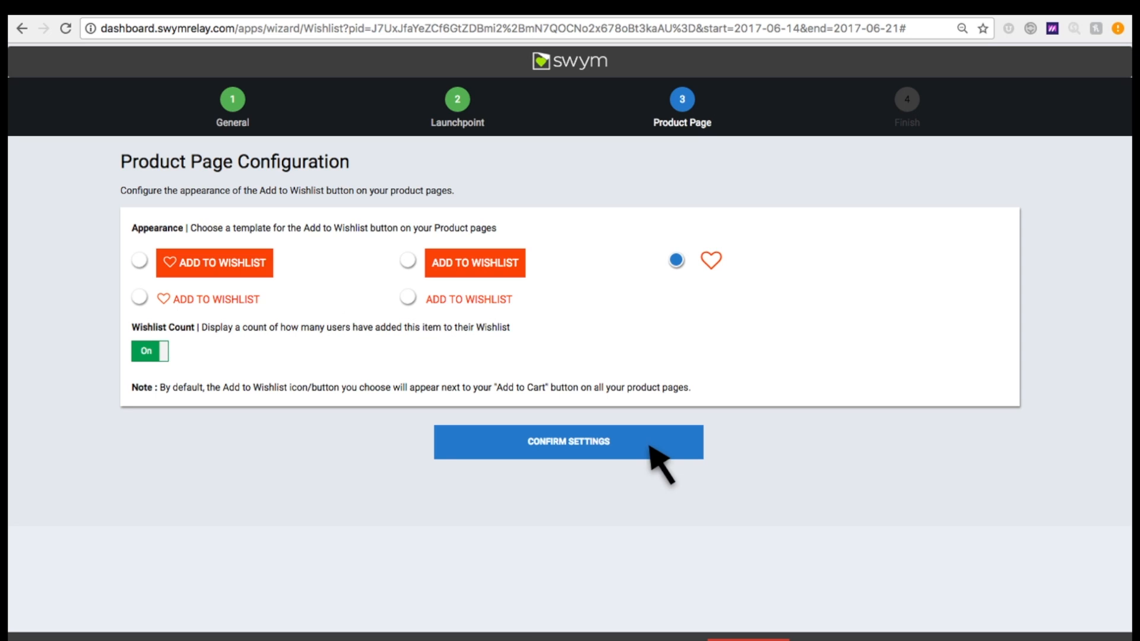
left_click(567, 441)
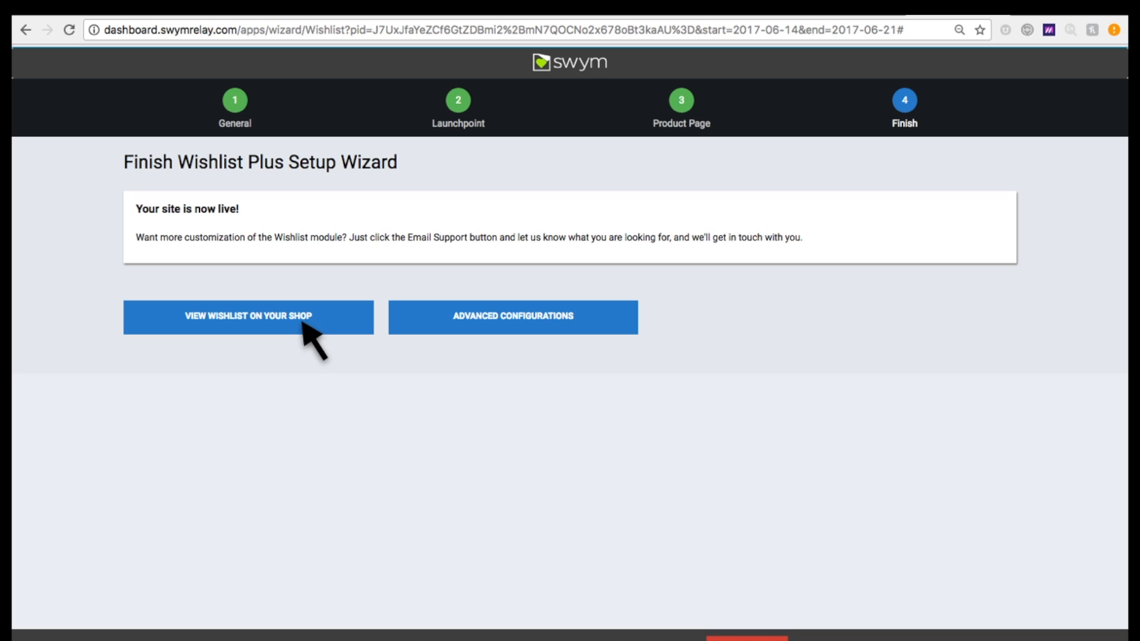
left_click(245, 318)
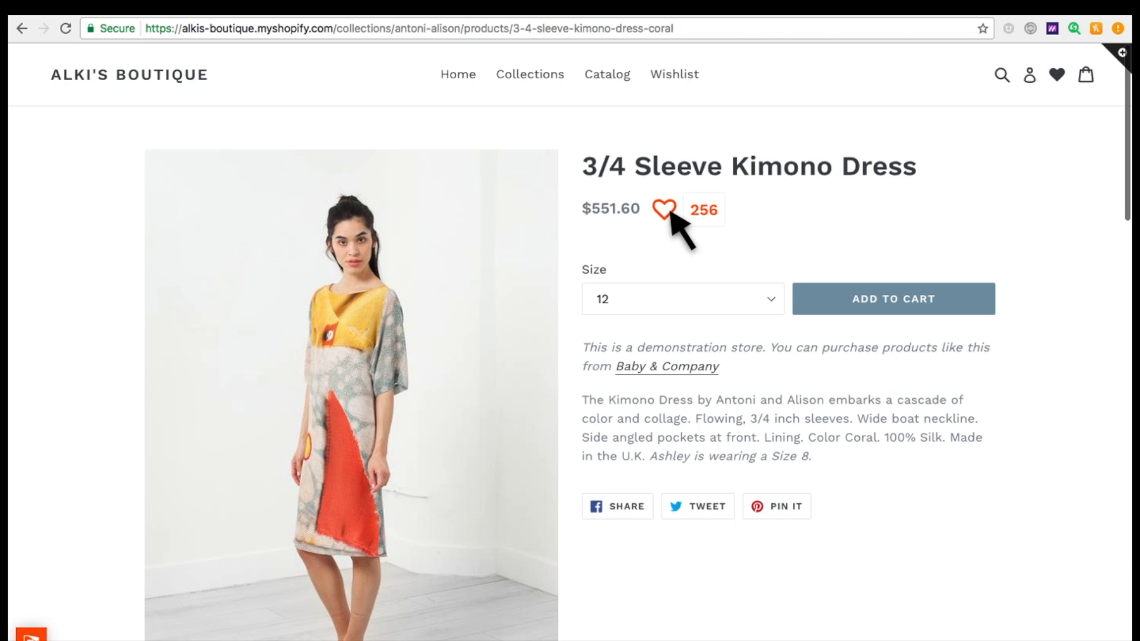
Step: Add the 3/4 Sleeve Kimono Dress to the wishlist via the heart icon and view My Wishlist
left_click(664, 211)
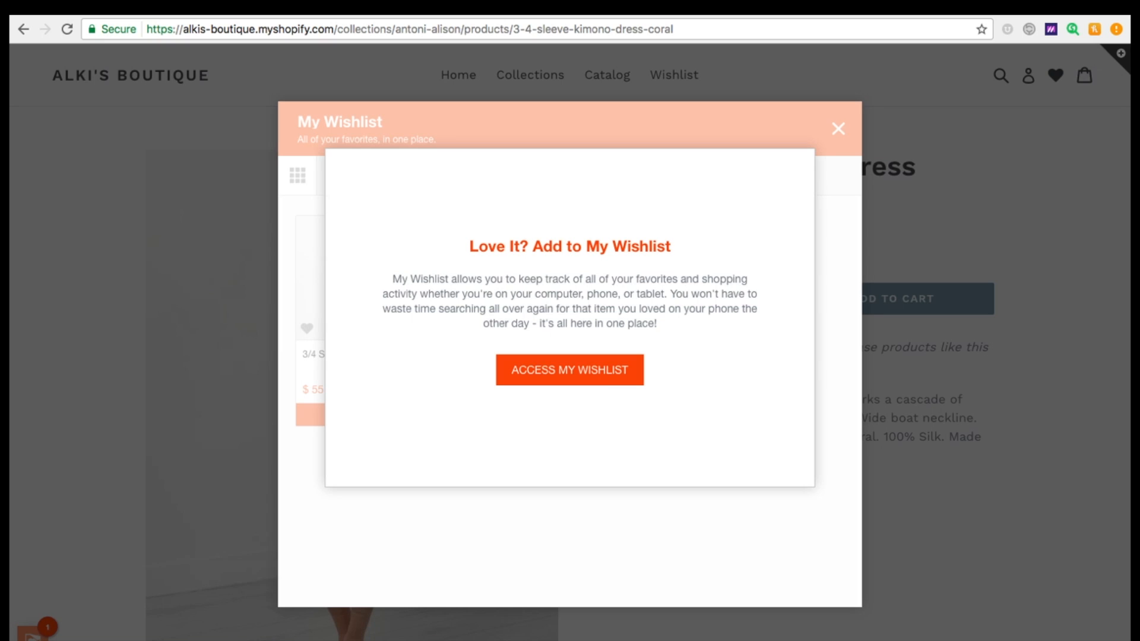
left_click(569, 370)
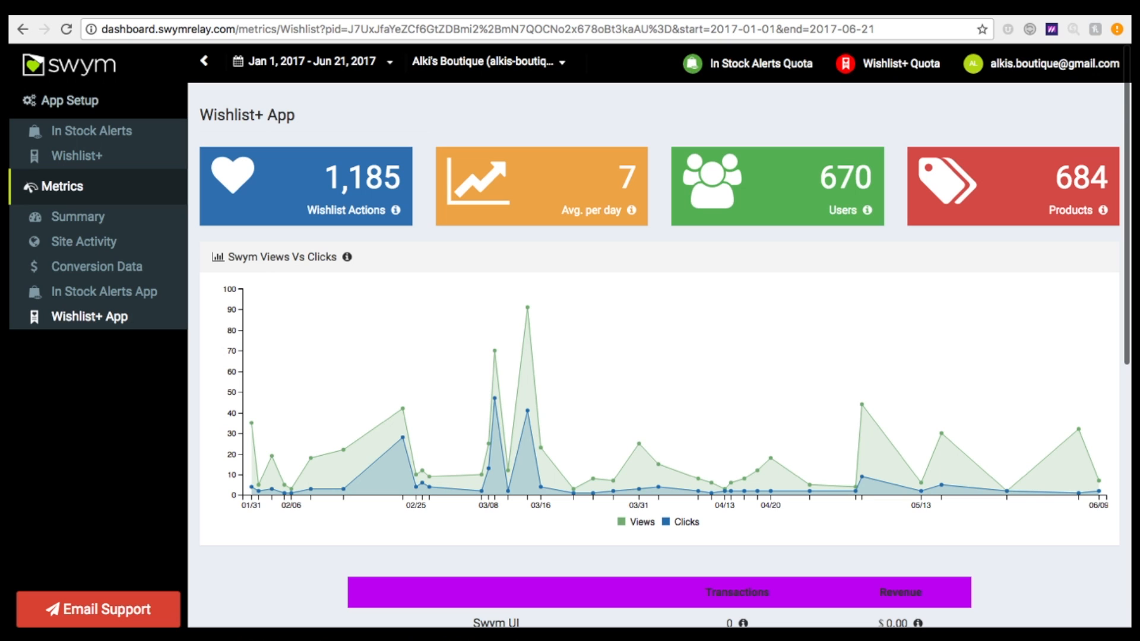
Step: Go to the Wishlist+ app setup page and bring up the Email Support request form
left_click(76, 157)
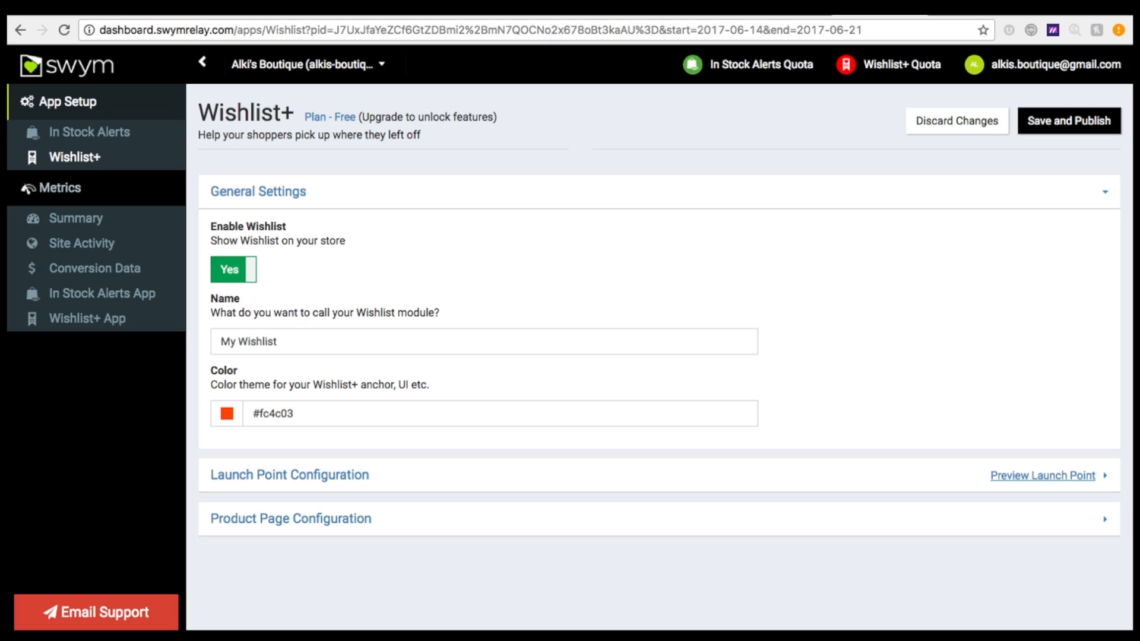
mouse_move(163, 613)
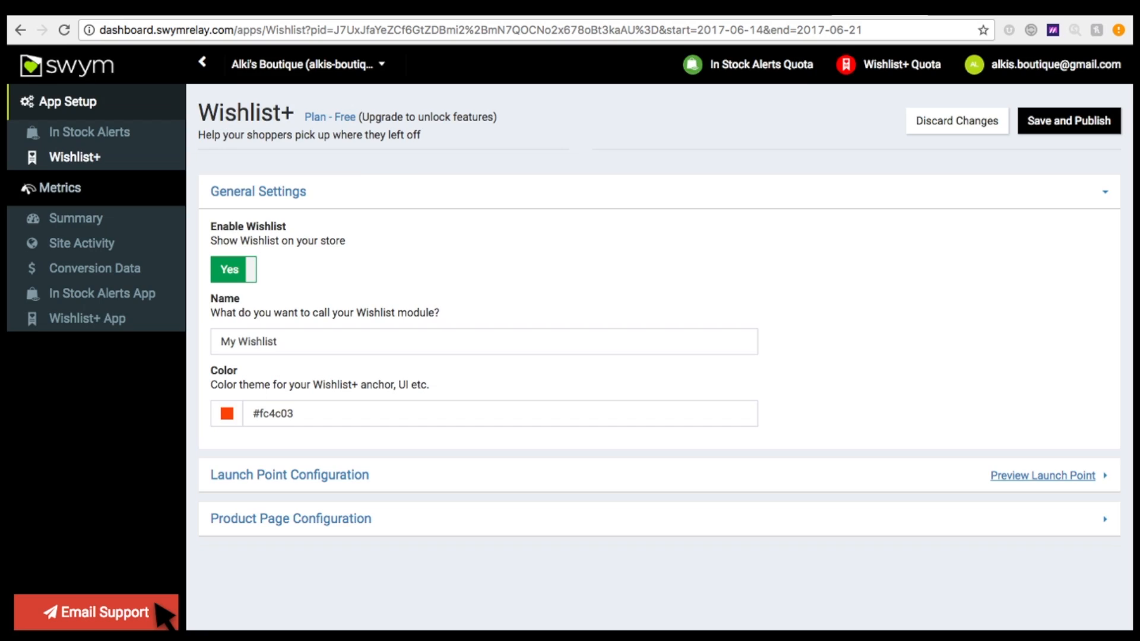
left_click(97, 612)
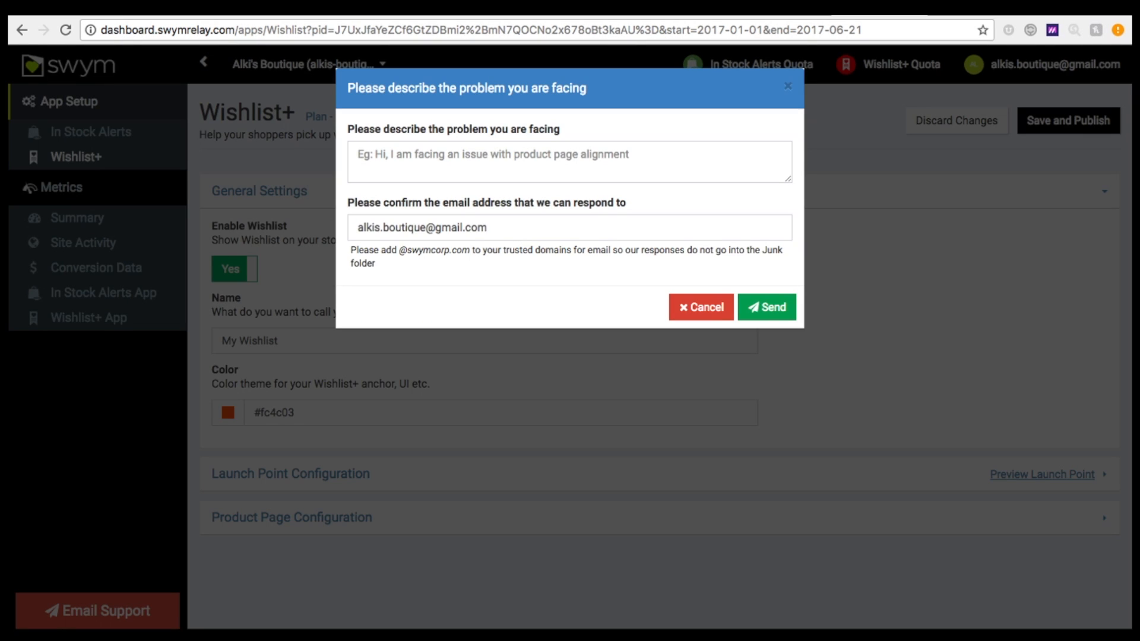